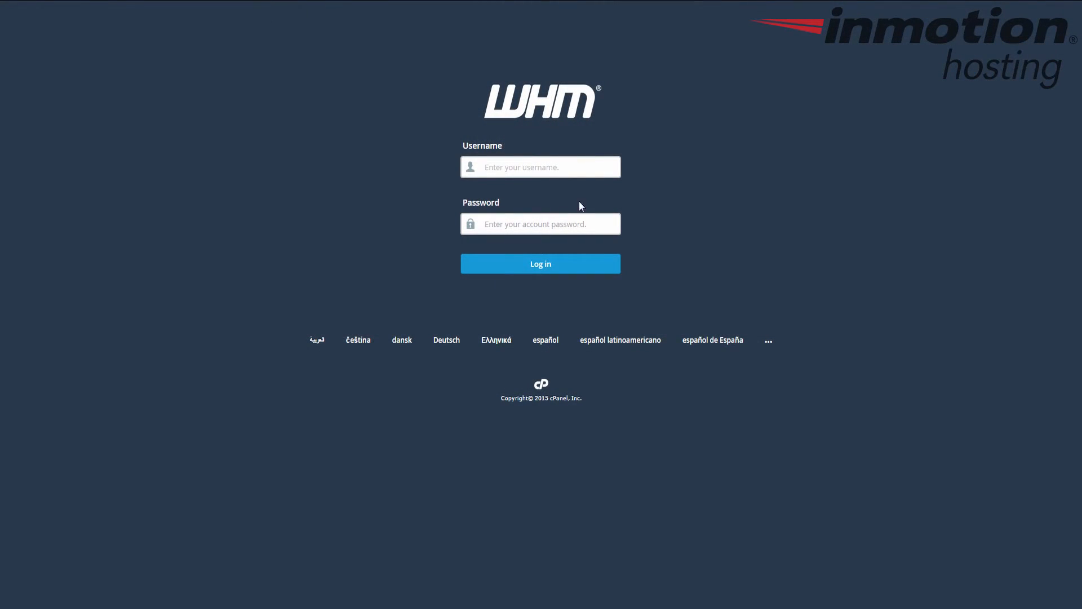
Enter the administrator username and password on the WHM login page
{"action": "type", "text": "starvi10"}
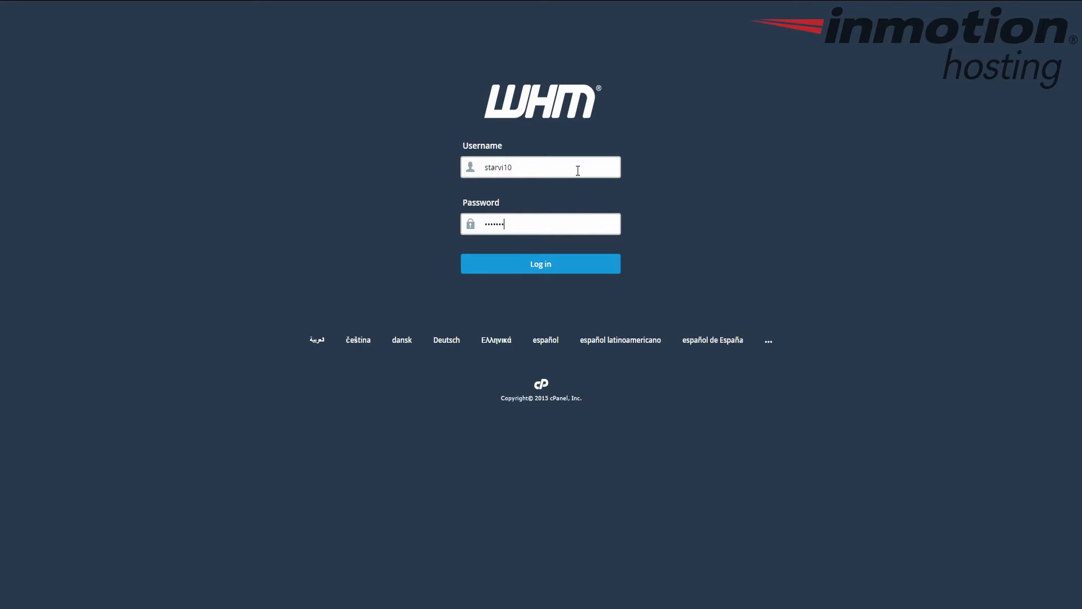
Log in to WHM and browse the home dashboard's sidebar categories
{"action": "left_click", "coordinate": [540, 263]}
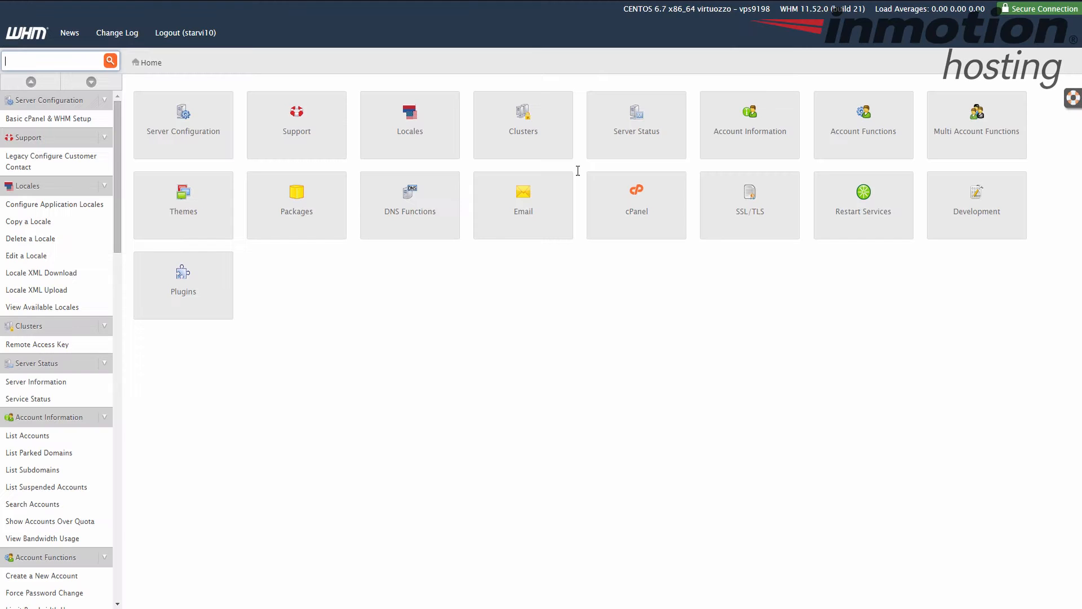
{"action": "mouse_move", "coordinate": [467, 322]}
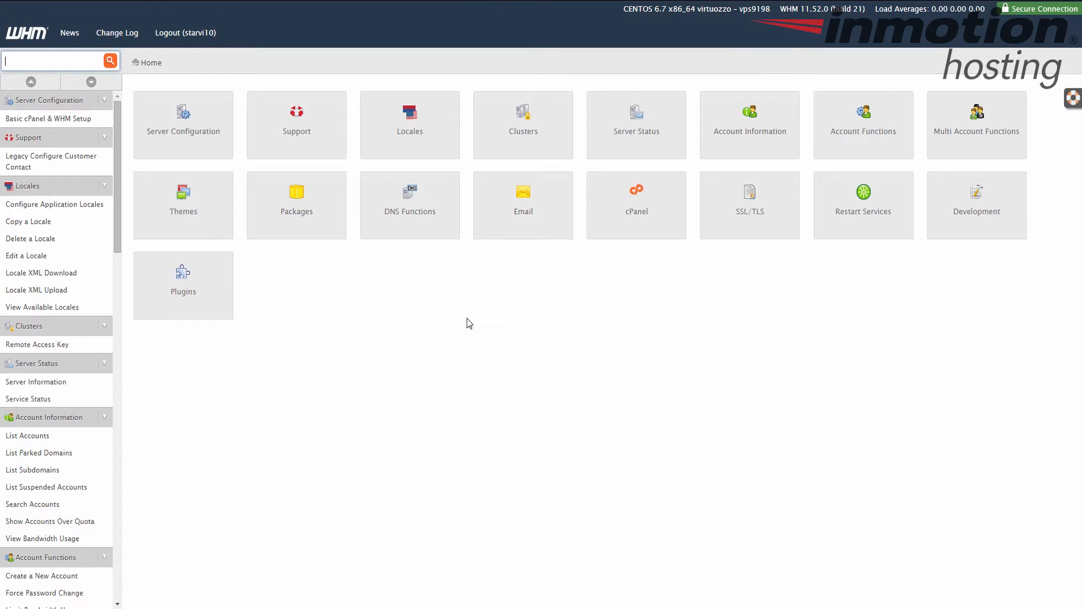
{"action": "mouse_move", "coordinate": [457, 335]}
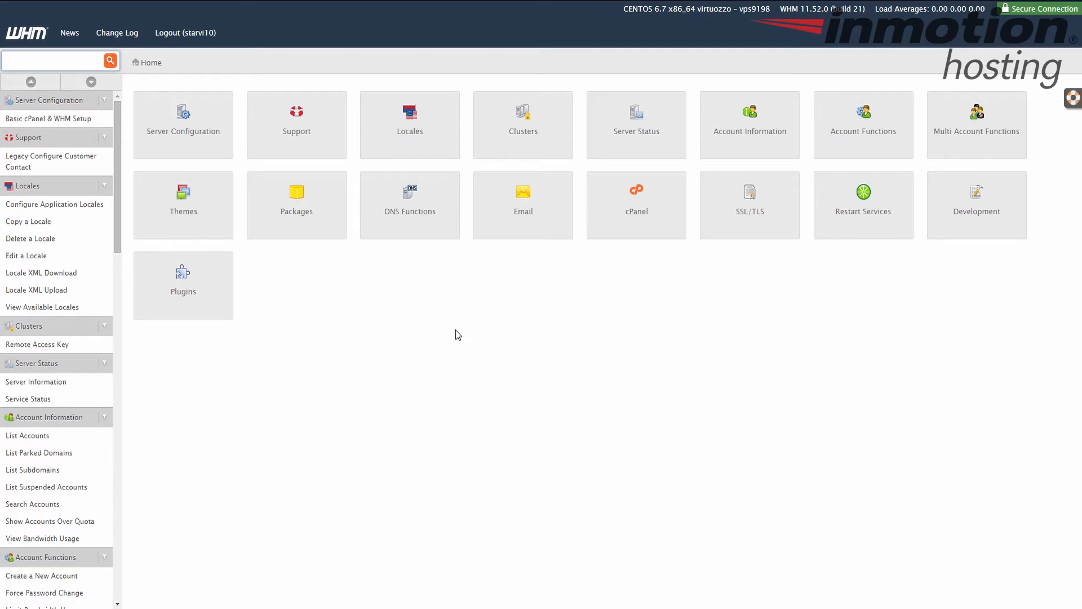
{"action": "mouse_move", "coordinate": [473, 326]}
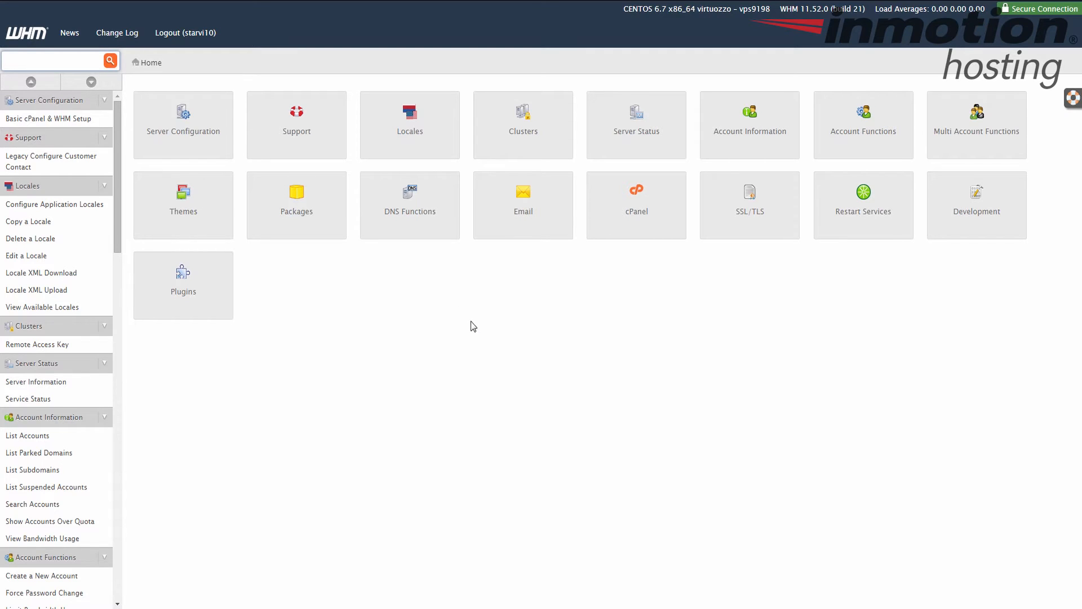
{"action": "mouse_move", "coordinate": [211, 138]}
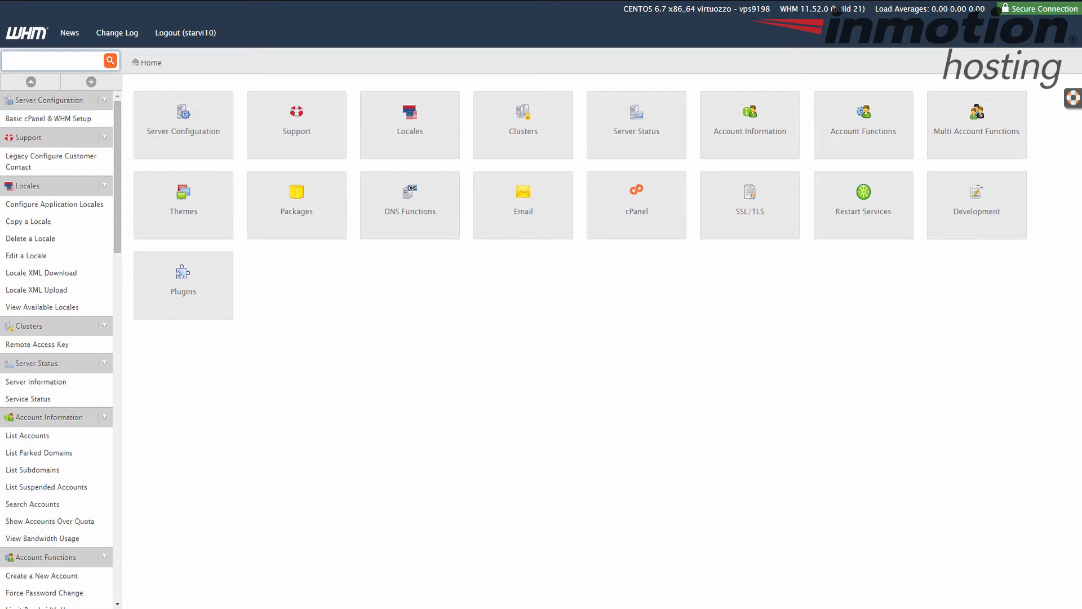
{"action": "left_click", "coordinate": [59, 61]}
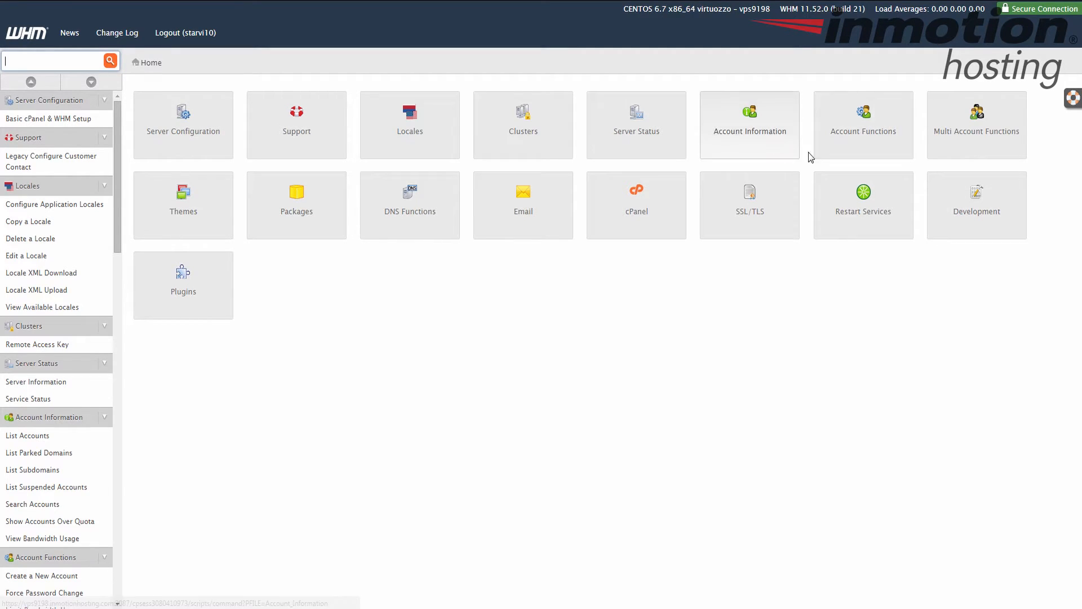
{"action": "mouse_move", "coordinate": [50, 162]}
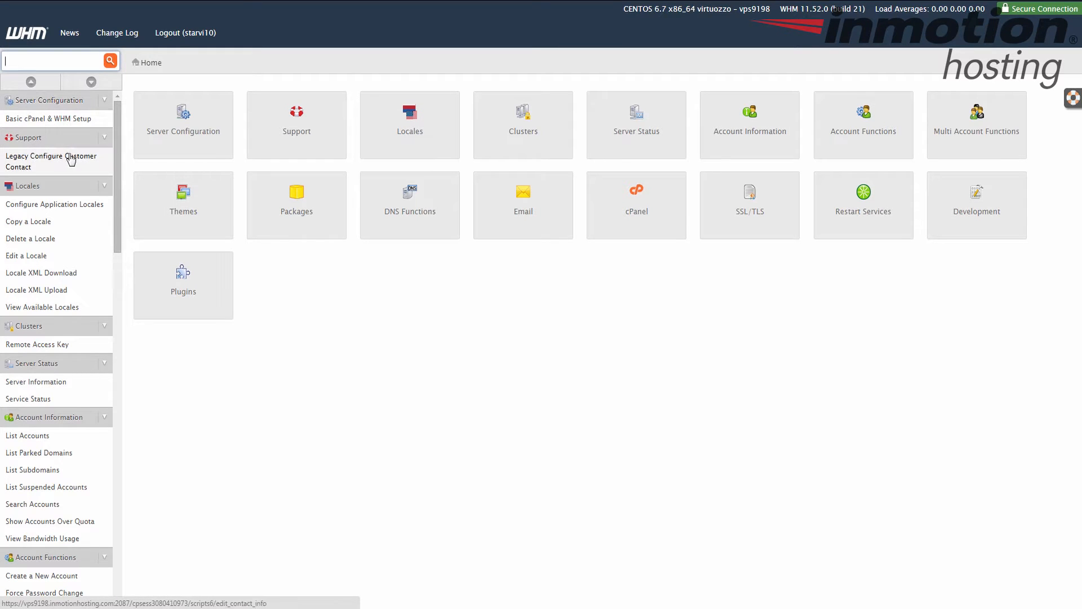
{"action": "scroll", "scroll_direction": "down", "scroll_amount": 3}
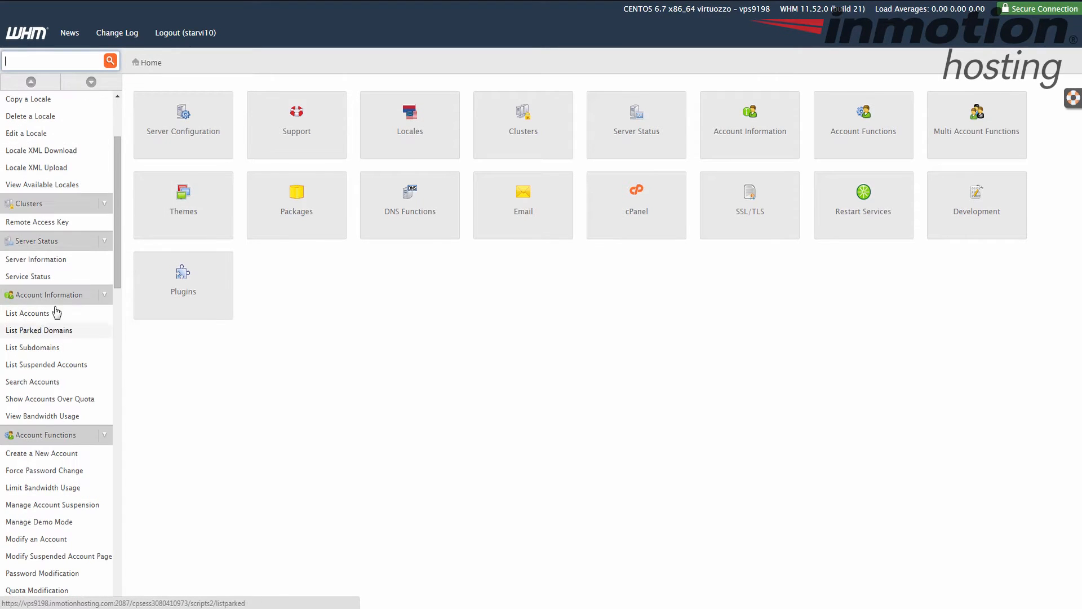
{"action": "mouse_move", "coordinate": [40, 403]}
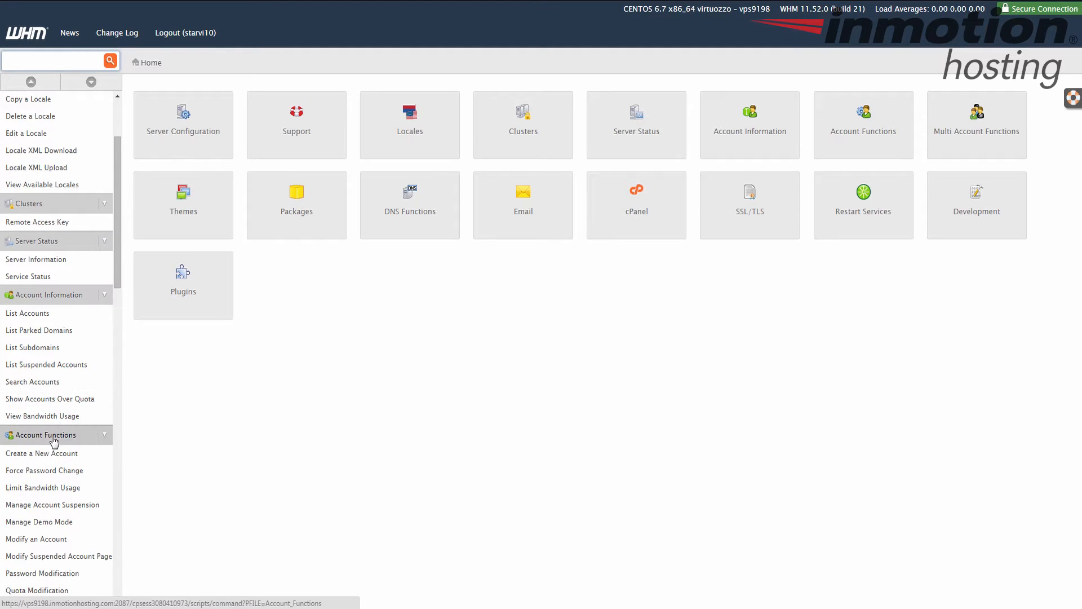
Open the Account Functions category from the WHM sidebar
{"action": "left_click", "coordinate": [46, 435]}
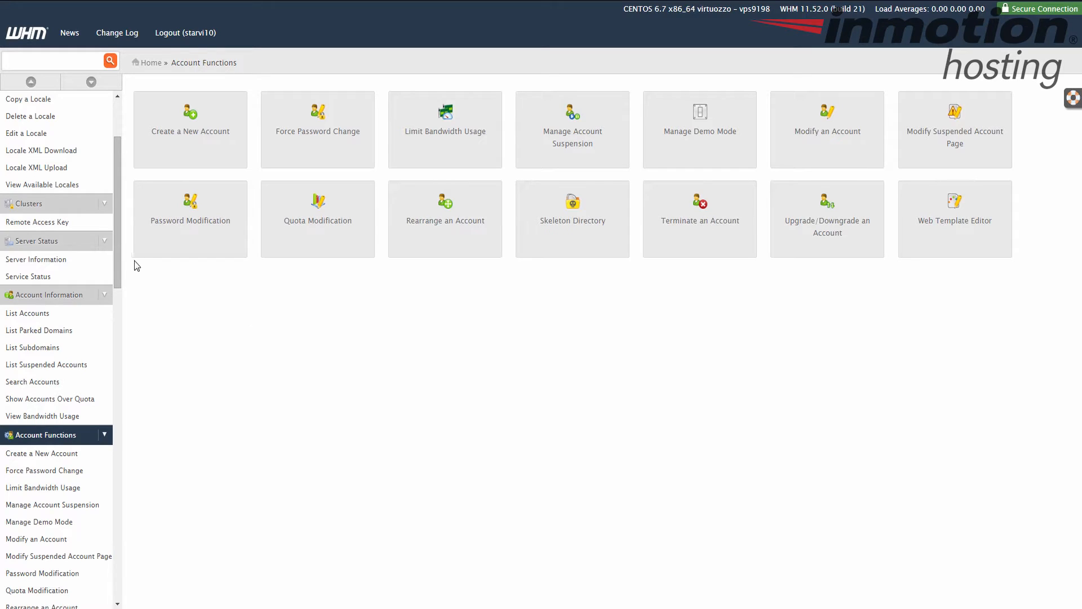
{"action": "mouse_move", "coordinate": [318, 197]}
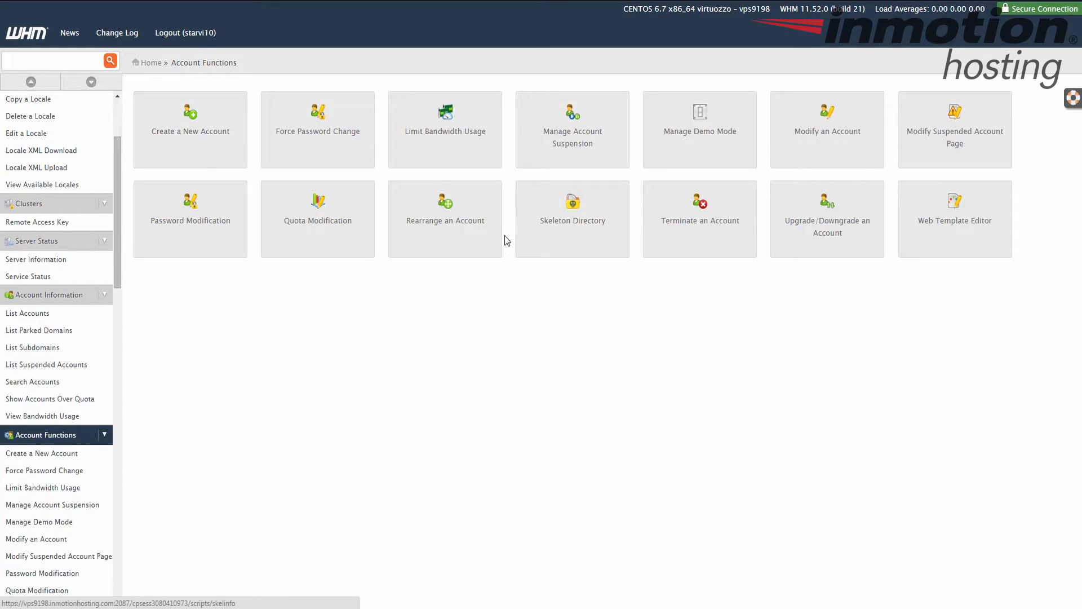
{"action": "mouse_move", "coordinate": [724, 243]}
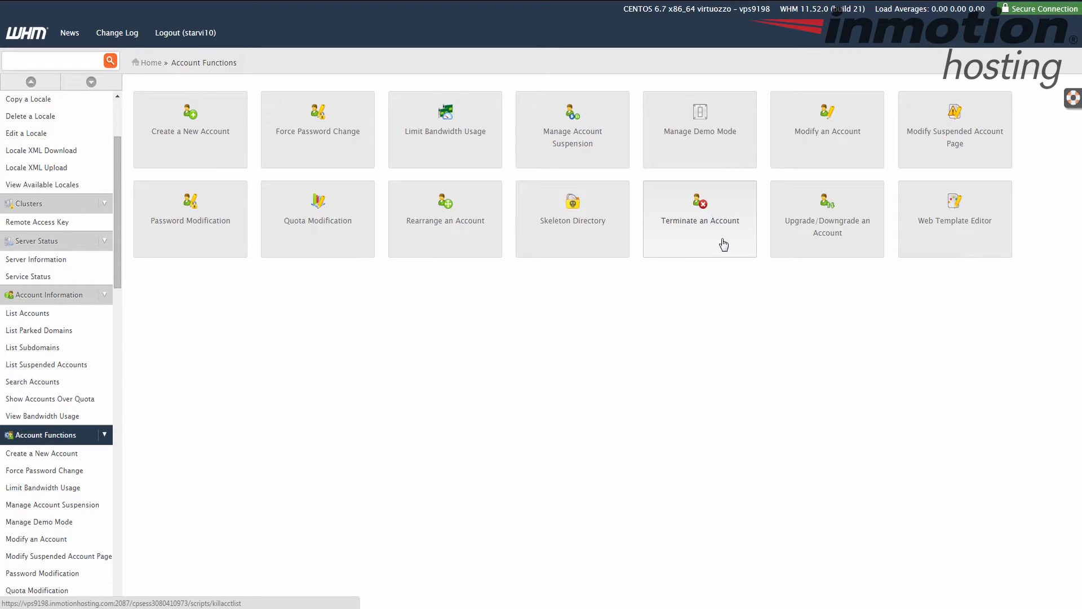
{"action": "mouse_move", "coordinate": [686, 241]}
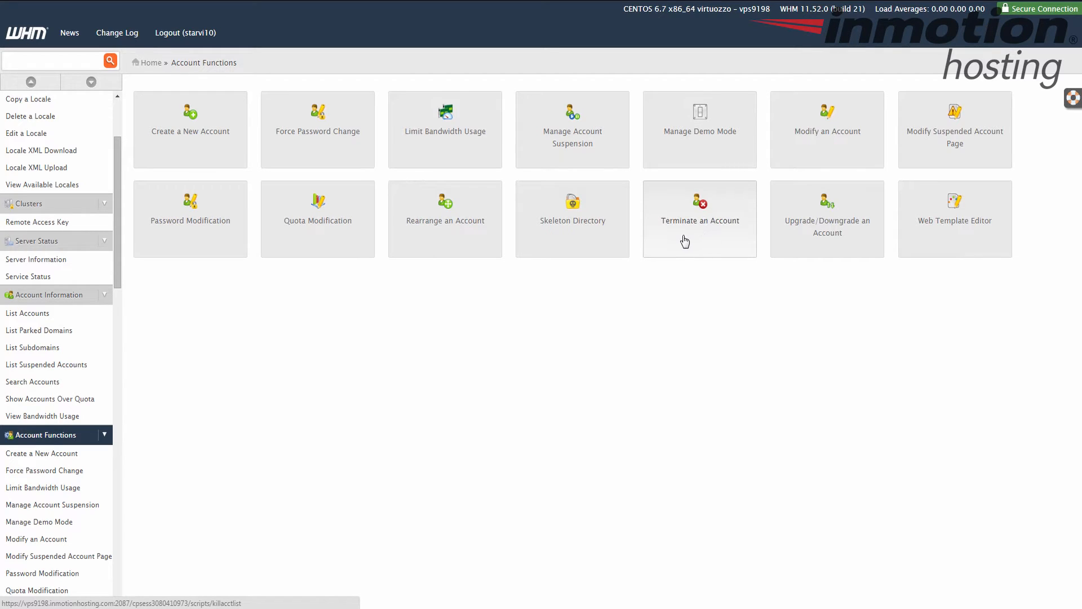
Open Terminate an Account to select example2.com (user example2)
{"action": "left_click", "coordinate": [699, 221]}
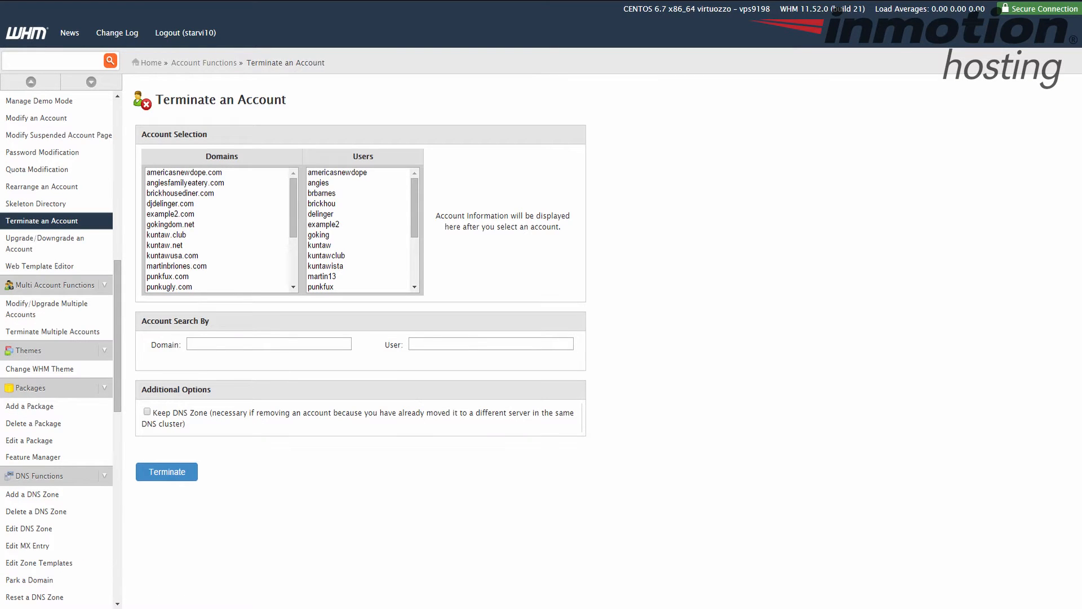
{"action": "mouse_move", "coordinate": [181, 221]}
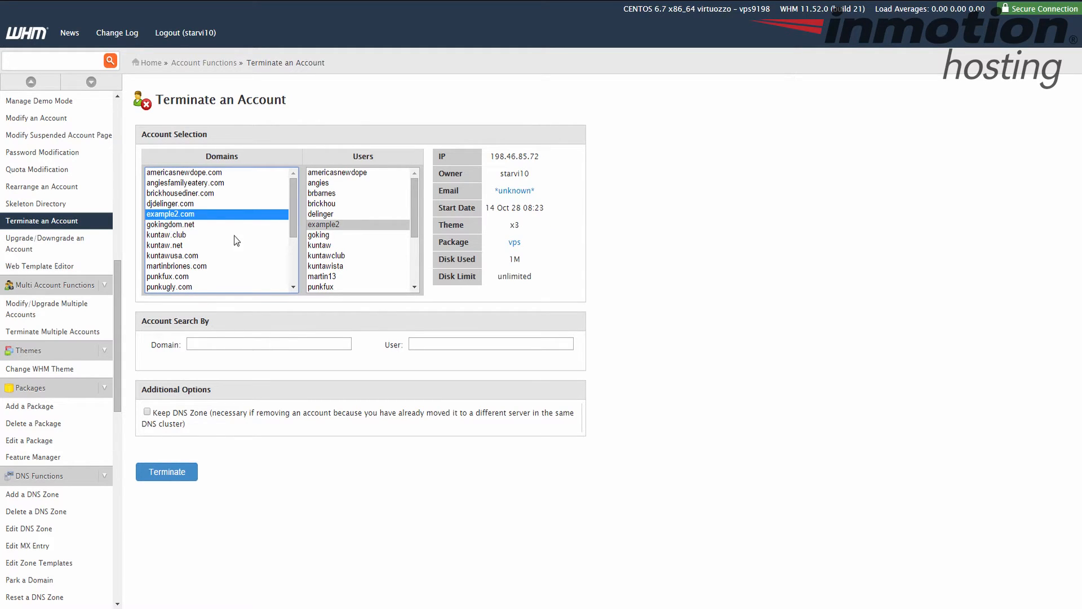
{"action": "mouse_move", "coordinate": [347, 231]}
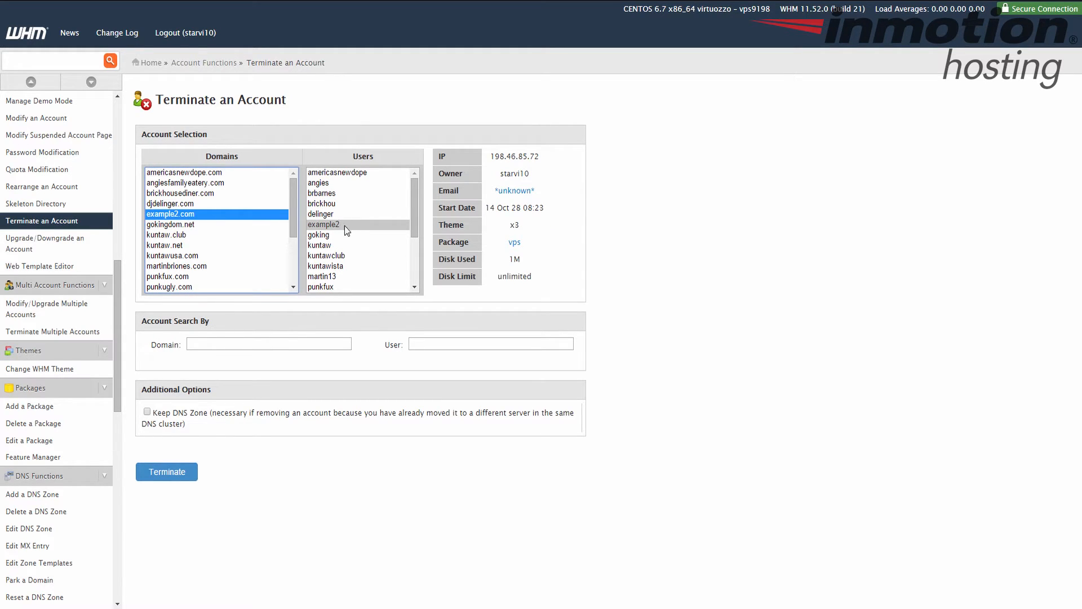
{"action": "mouse_move", "coordinate": [340, 236]}
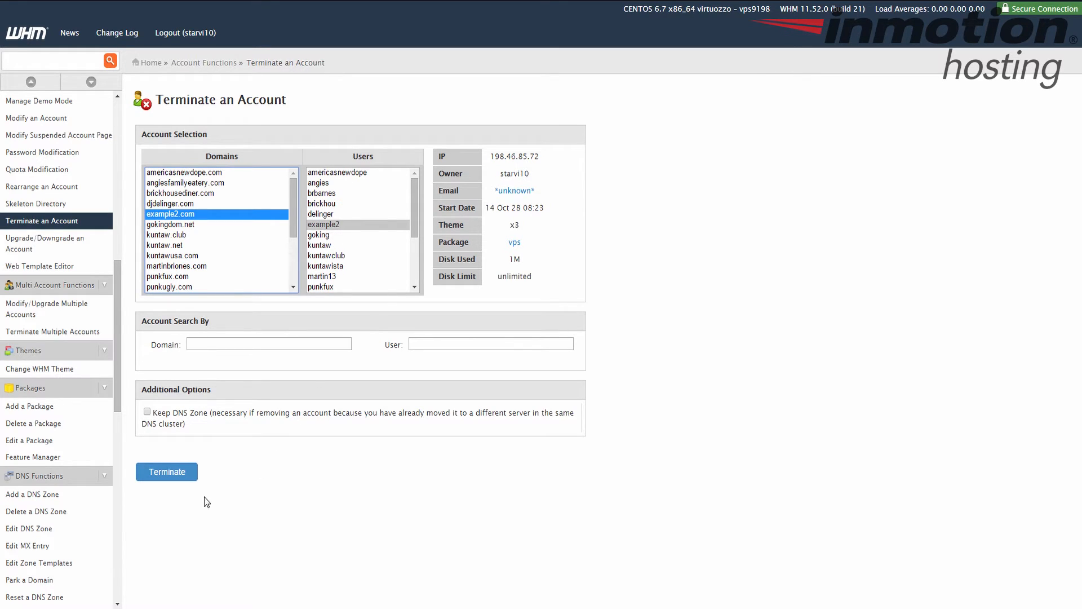
{"action": "mouse_move", "coordinate": [851, 434]}
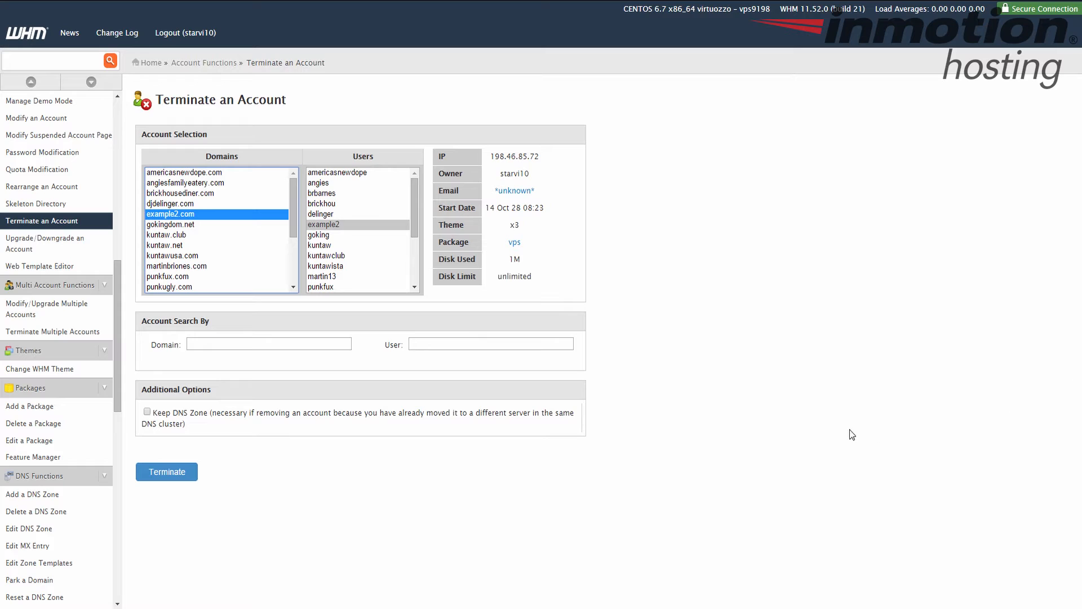
{"action": "mouse_move", "coordinate": [170, 405]}
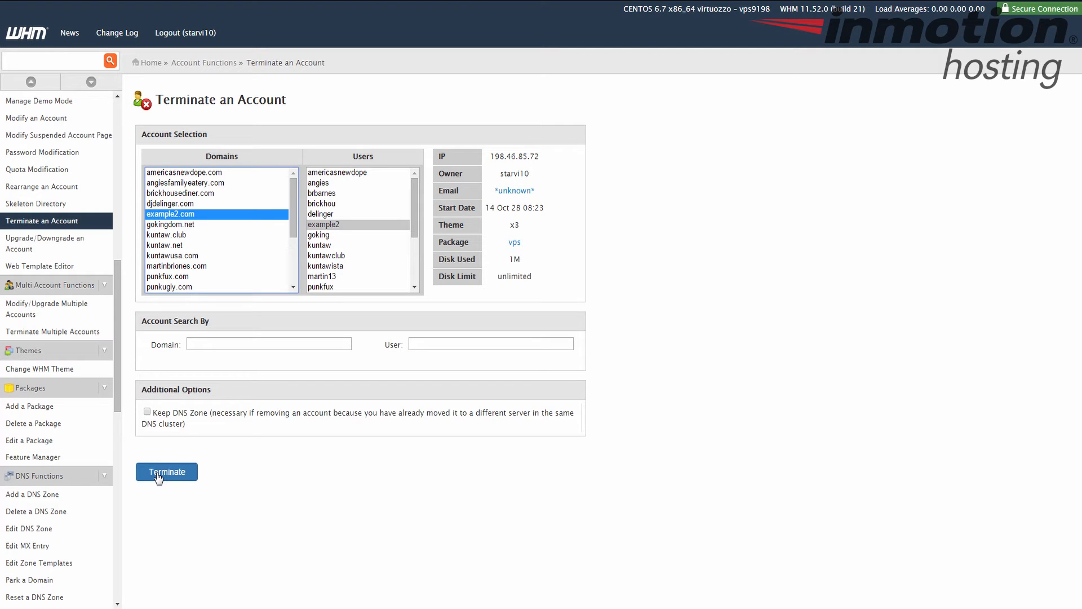
Submit termination of example2.com and confirm deleting the account
{"action": "left_click", "coordinate": [166, 471]}
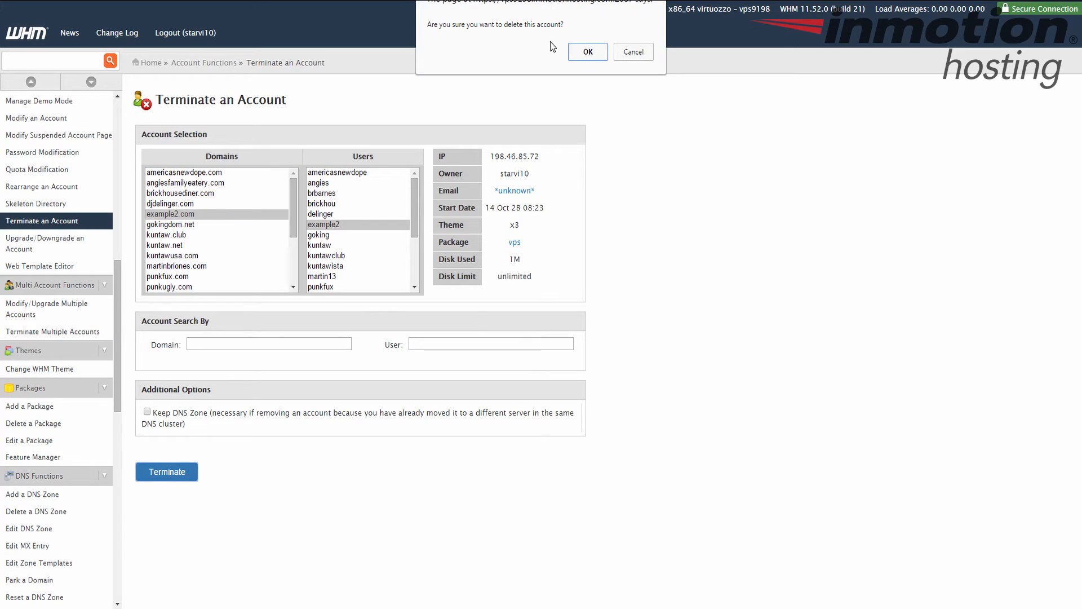
{"action": "mouse_move", "coordinate": [490, 33]}
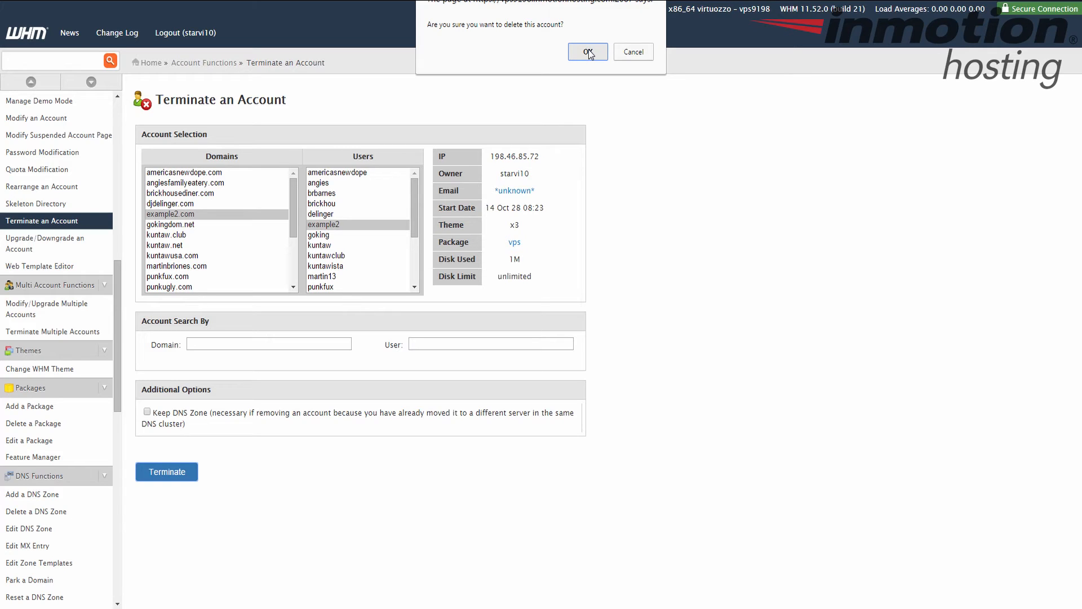
{"action": "left_click", "coordinate": [587, 52]}
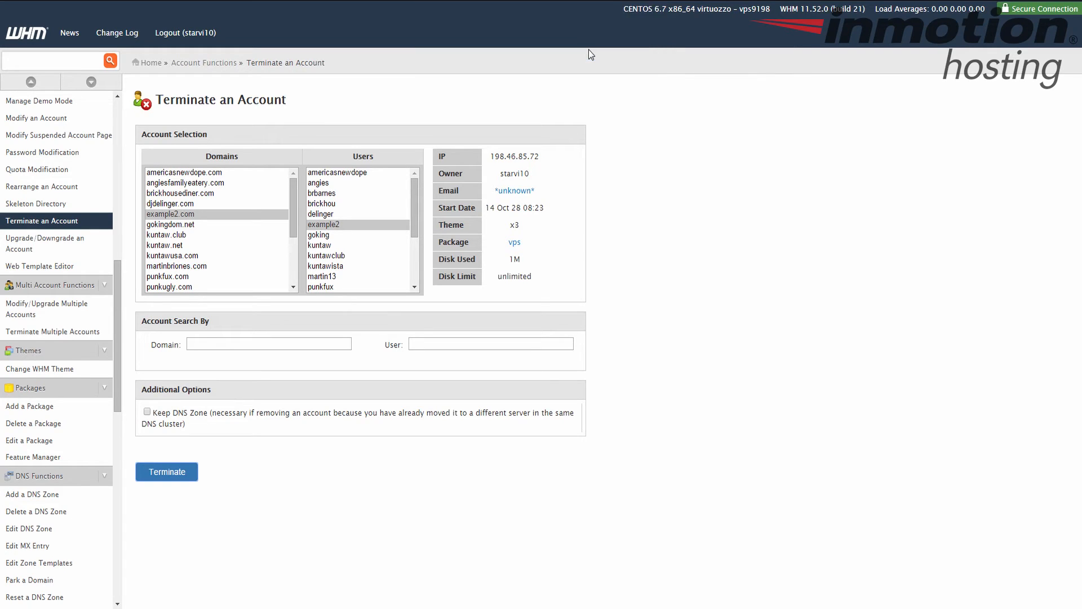
Review the Account Removal Status list down to 'Account Removal Complete'
{"action": "left_click", "coordinate": [167, 471]}
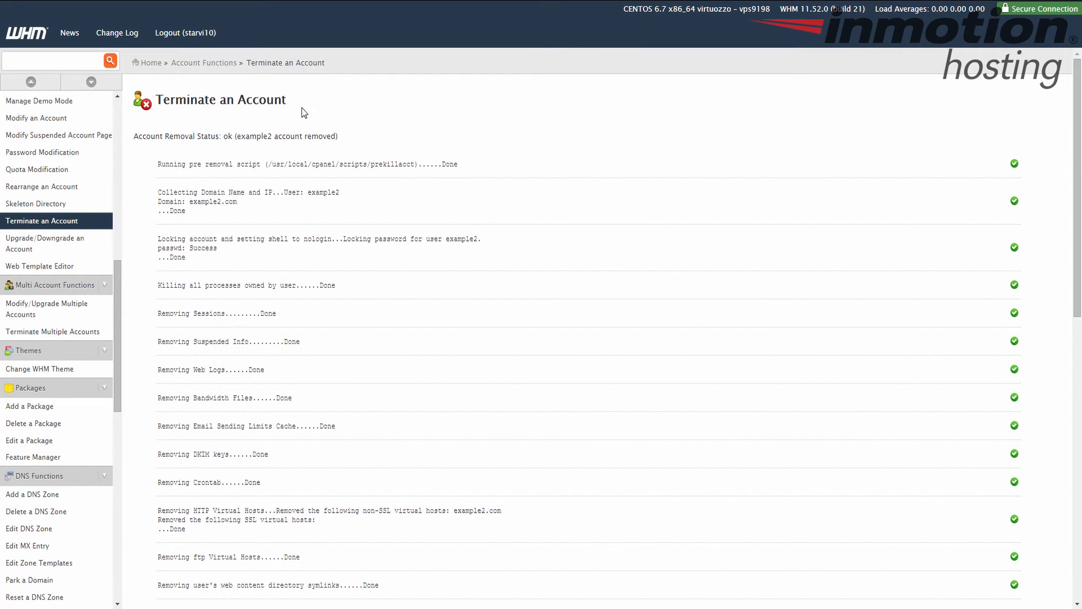
{"action": "mouse_move", "coordinate": [274, 159]}
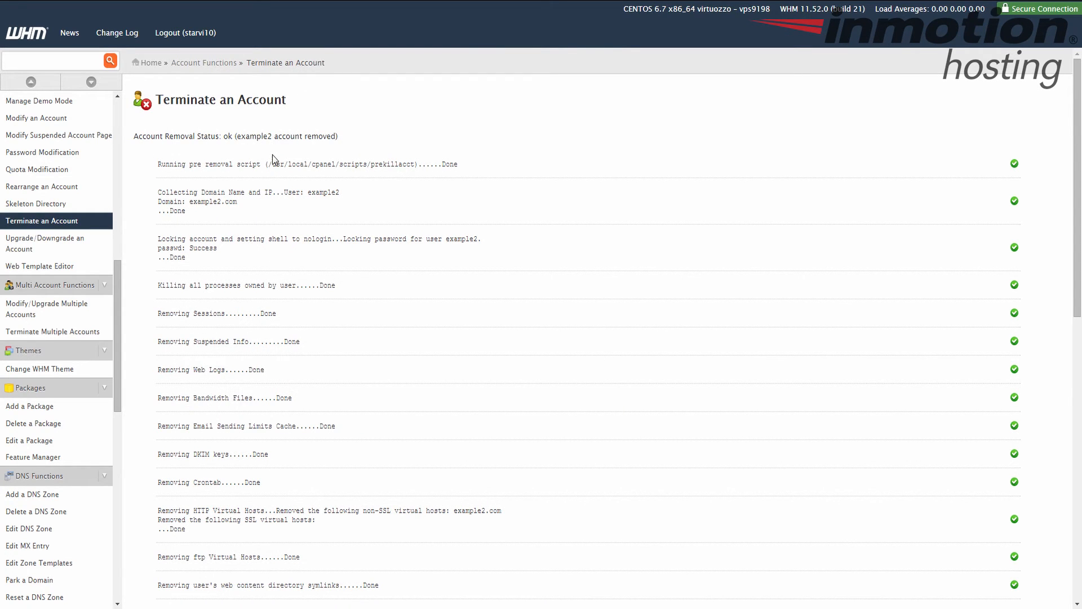
{"action": "mouse_move", "coordinate": [329, 311]}
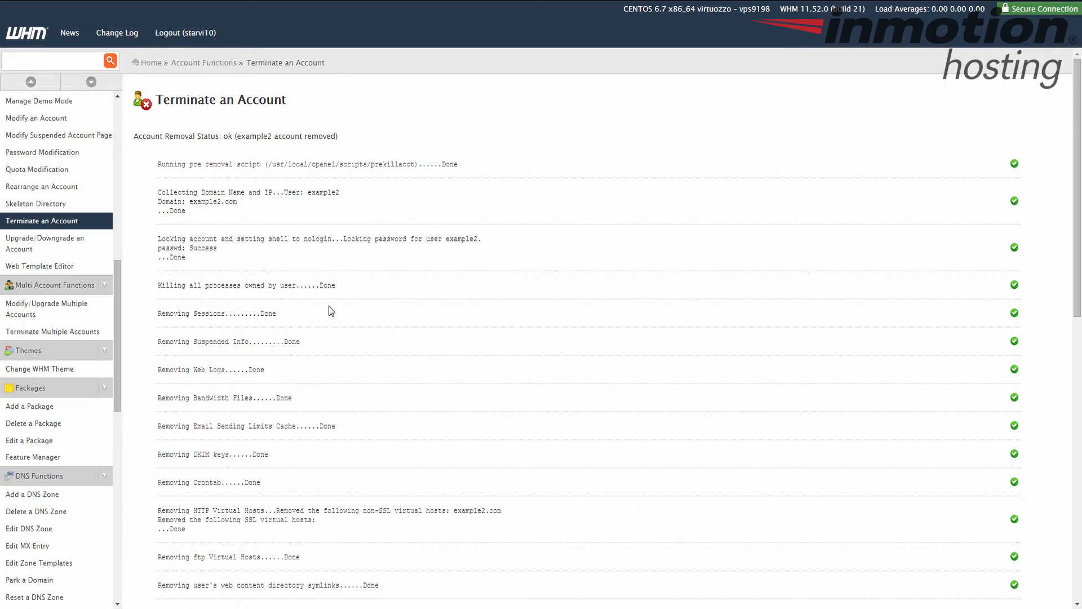
{"action": "scroll", "scroll_direction": "down", "scroll_amount": 3}
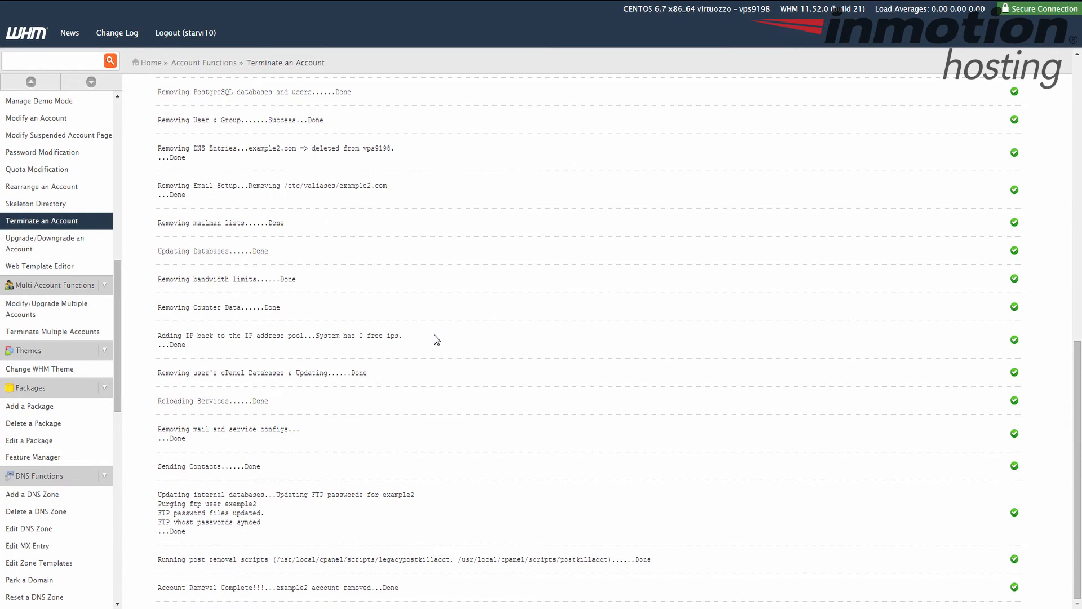
{"action": "mouse_move", "coordinate": [268, 402]}
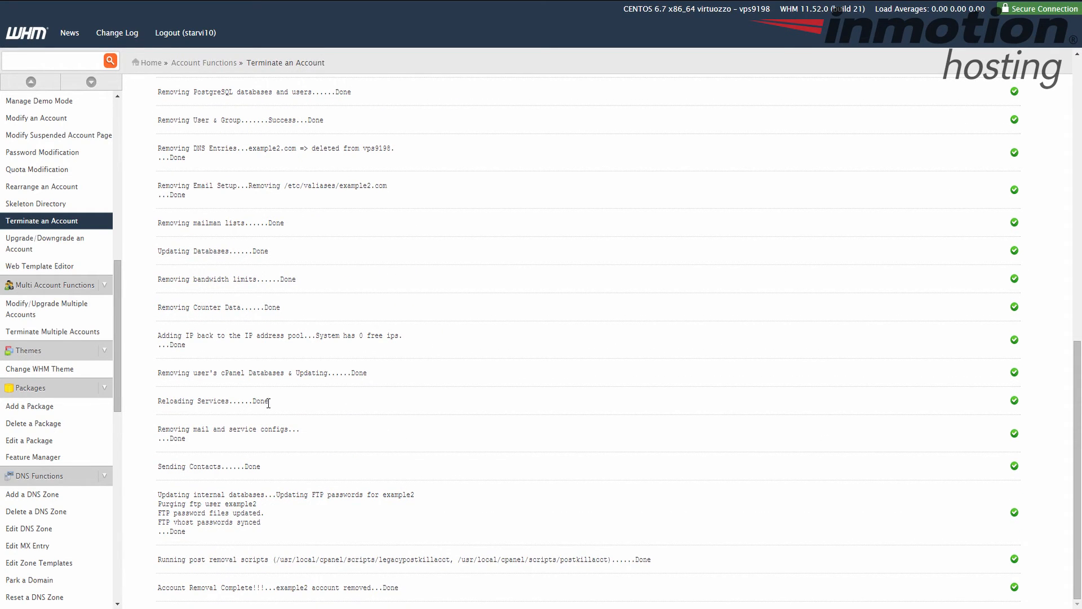
{"action": "scroll", "scroll_direction": "up", "scroll_amount": 3}
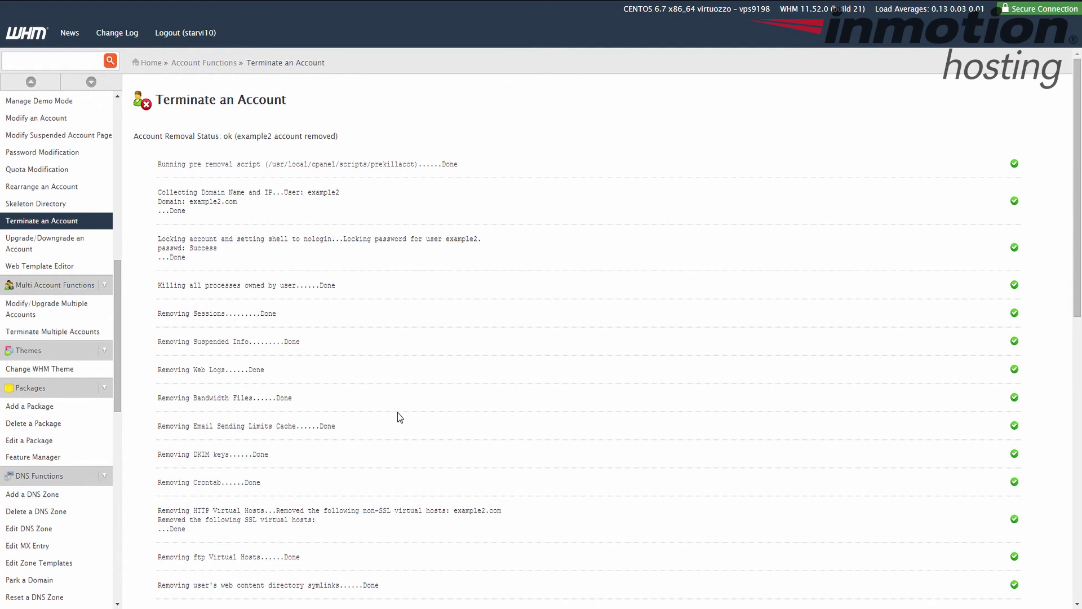
{"action": "mouse_move", "coordinate": [416, 396]}
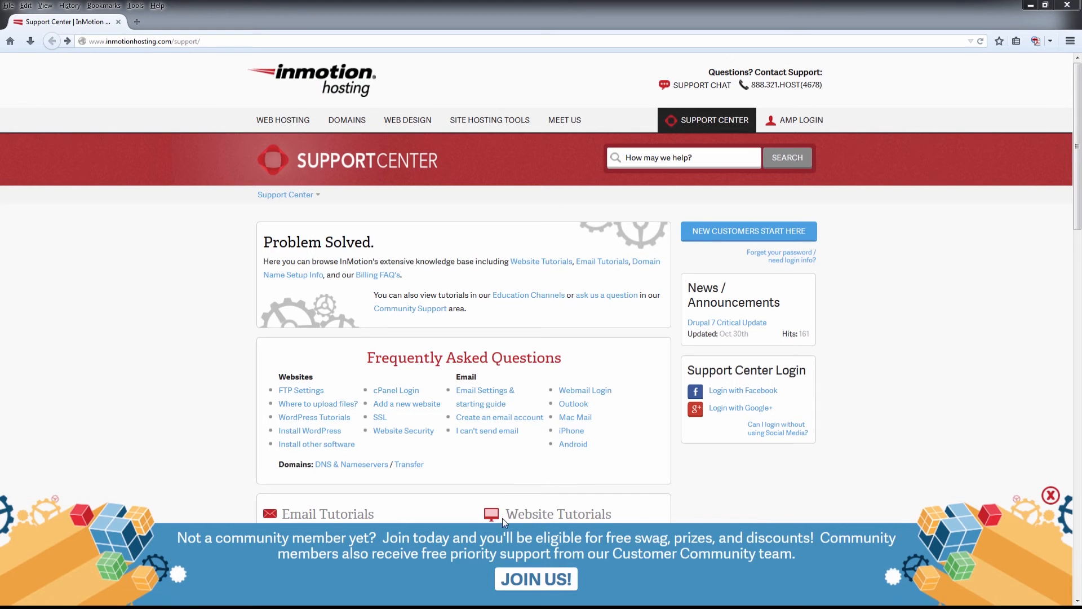
Visit the JOIN US! community page, then return to the Support Center homepage
{"action": "left_click", "coordinate": [739, 407]}
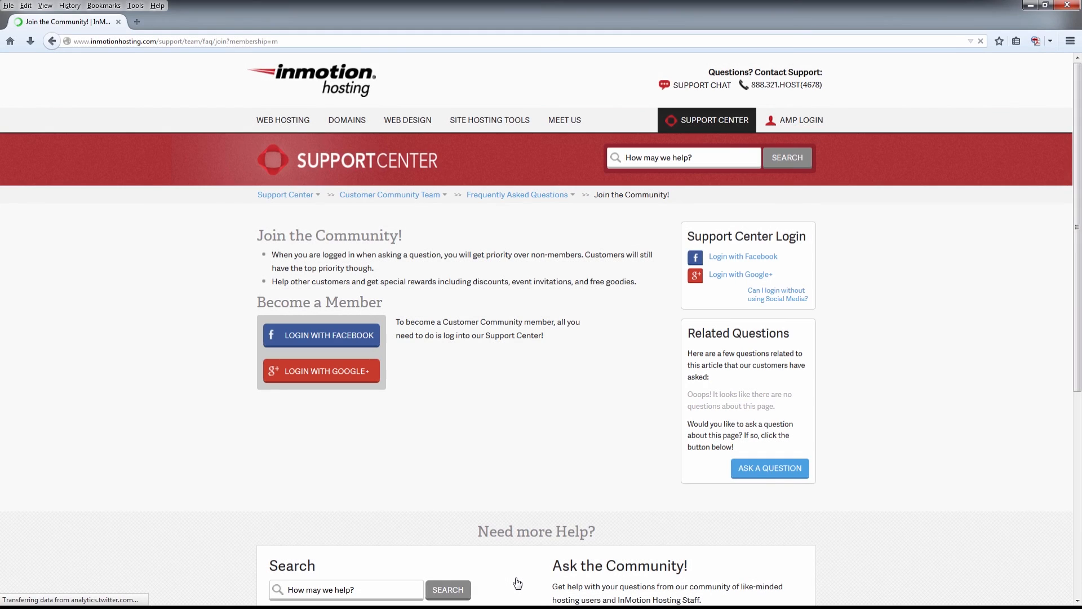
{"action": "left_click", "coordinate": [284, 194]}
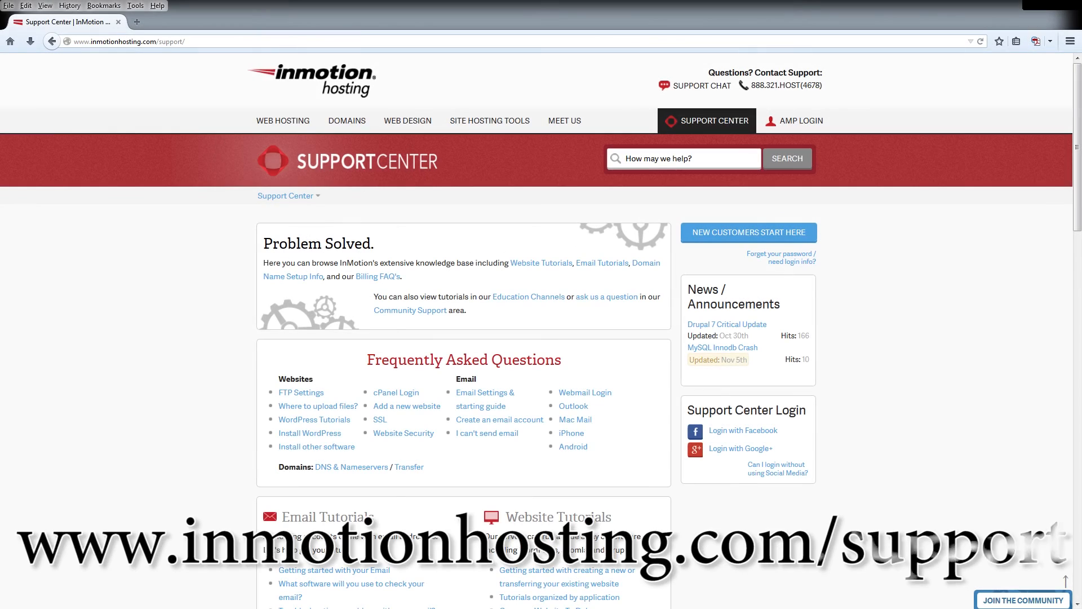